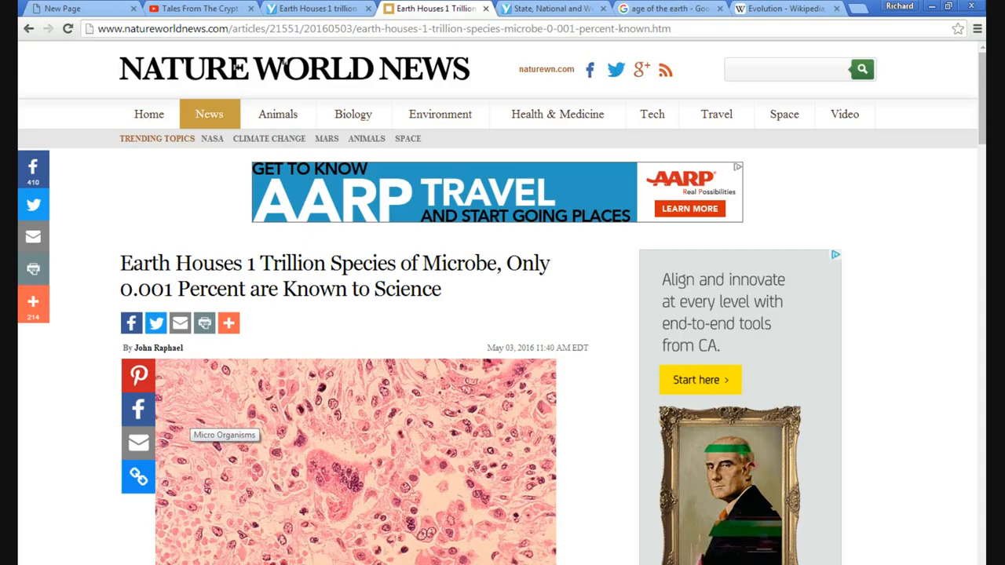
# Scroll past the image caption into the article body about the Indiana University study's species estimate.
pyautogui.scroll(-3)
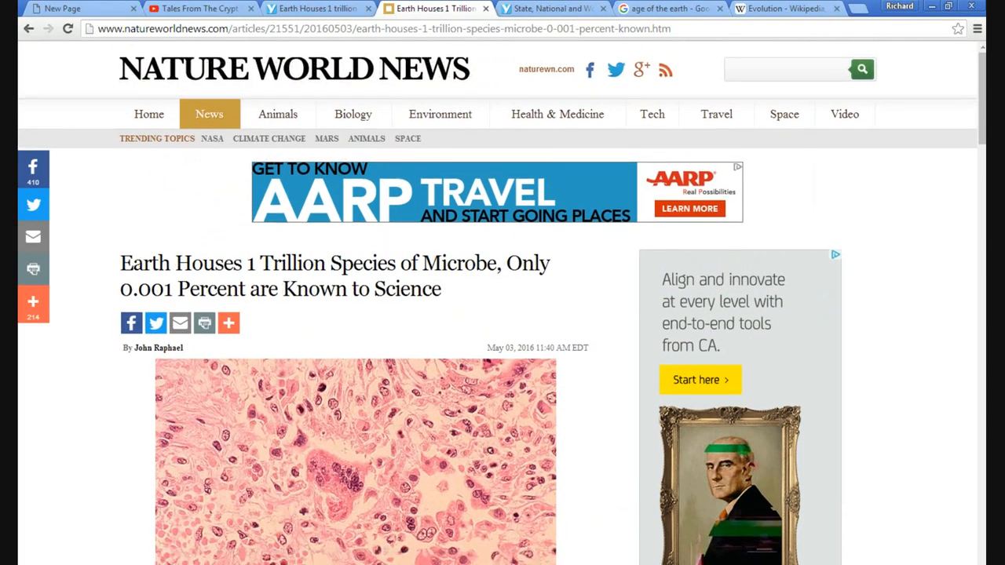
pyautogui.scroll(-3)
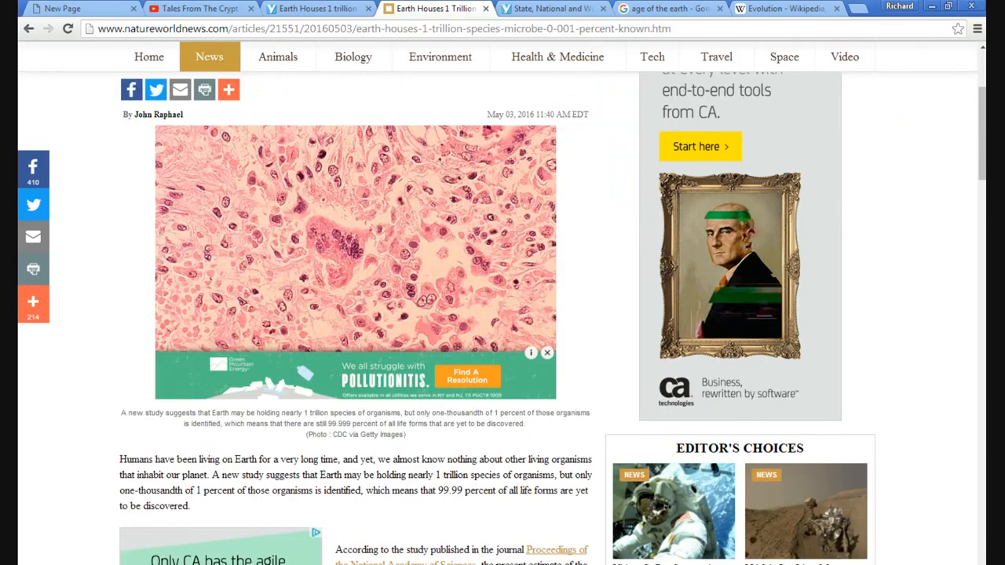
pyautogui.scroll(-3)
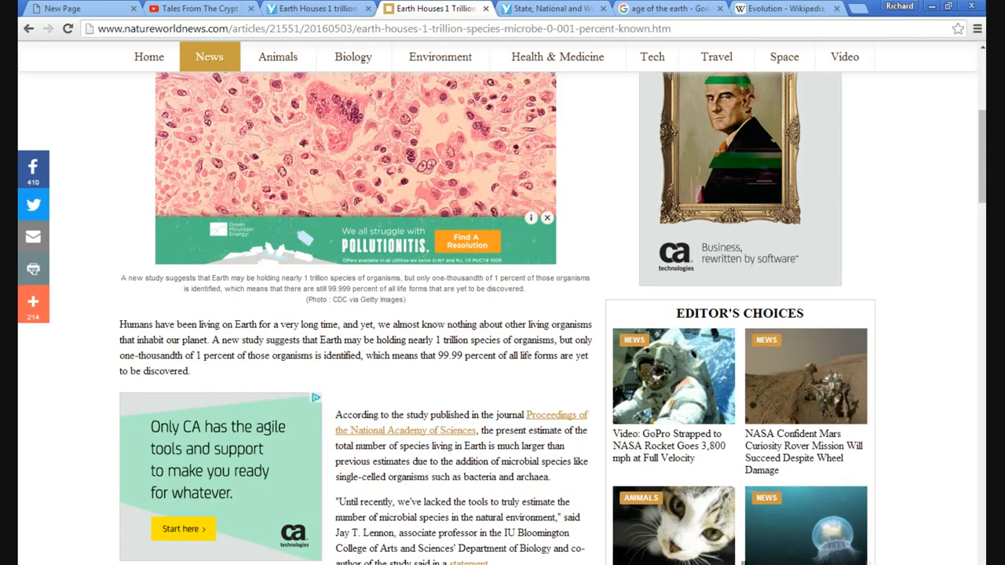
pyautogui.scroll(-3)
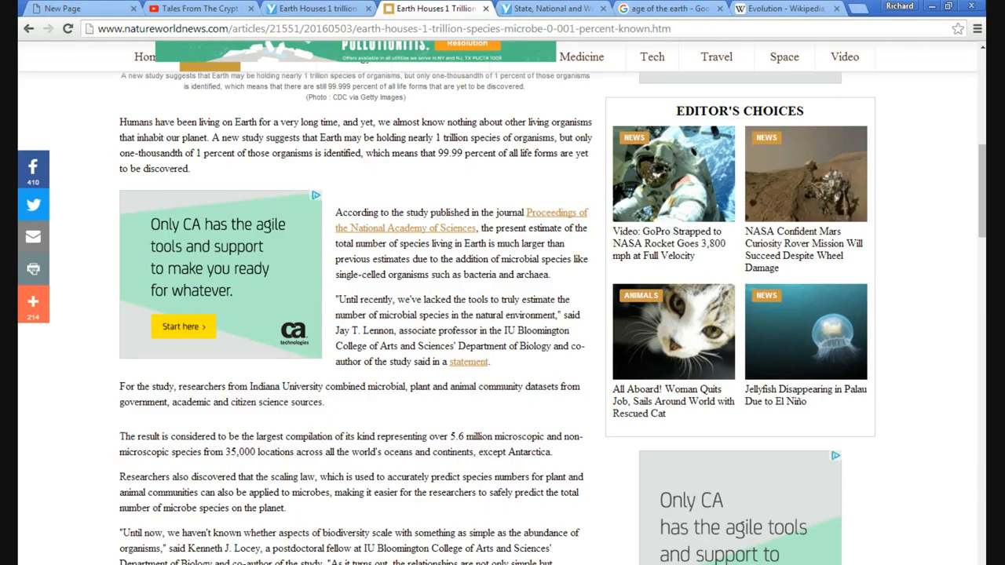
# Scroll to the researchers' quotes and the combined dataset of 5.6 million species.
pyautogui.scroll(-3)
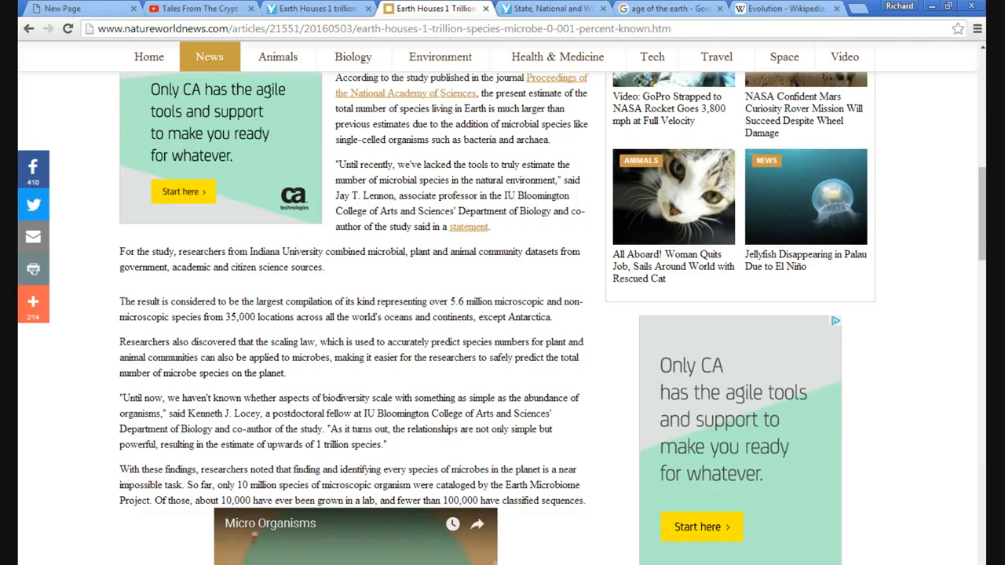
# Scroll to the Earth Microbiome Project paragraph where the Micro Organisms video begins to show.
pyautogui.scroll(-3)
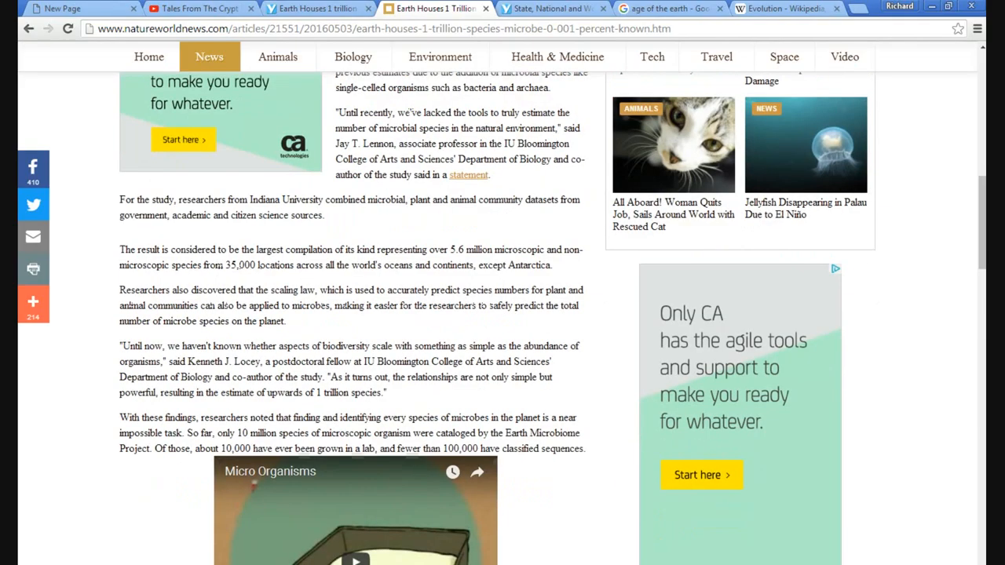
pyautogui.scroll(-3)
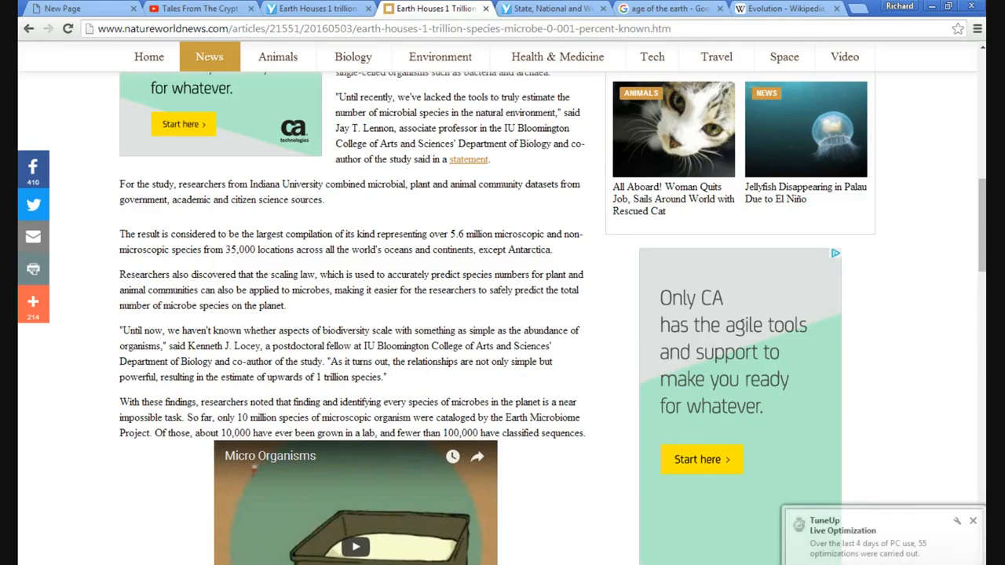
# Scroll past the Micro Organisms video to the topic tags and Trending Today at the article's end.
pyautogui.scroll(-3)
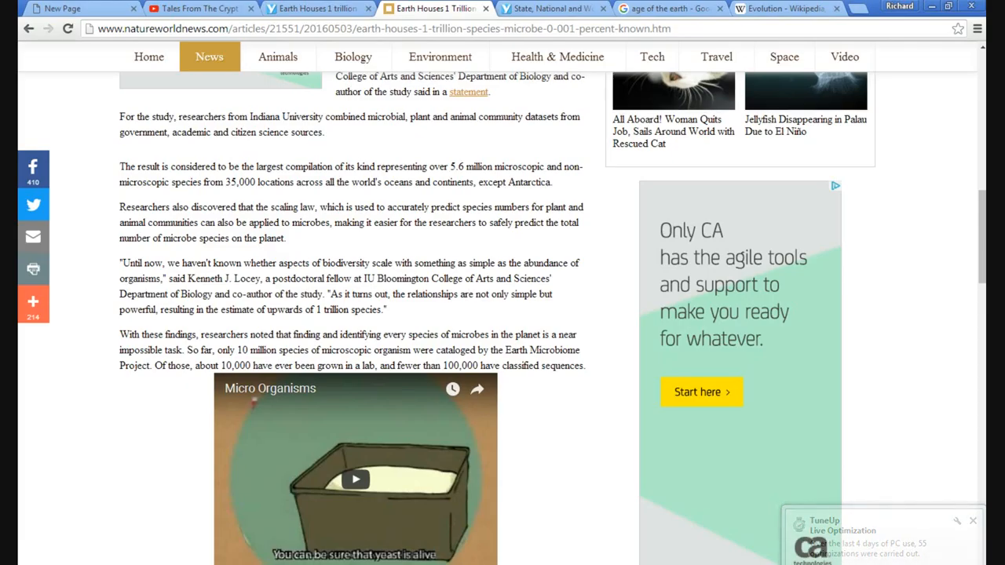
pyautogui.click(972, 519)
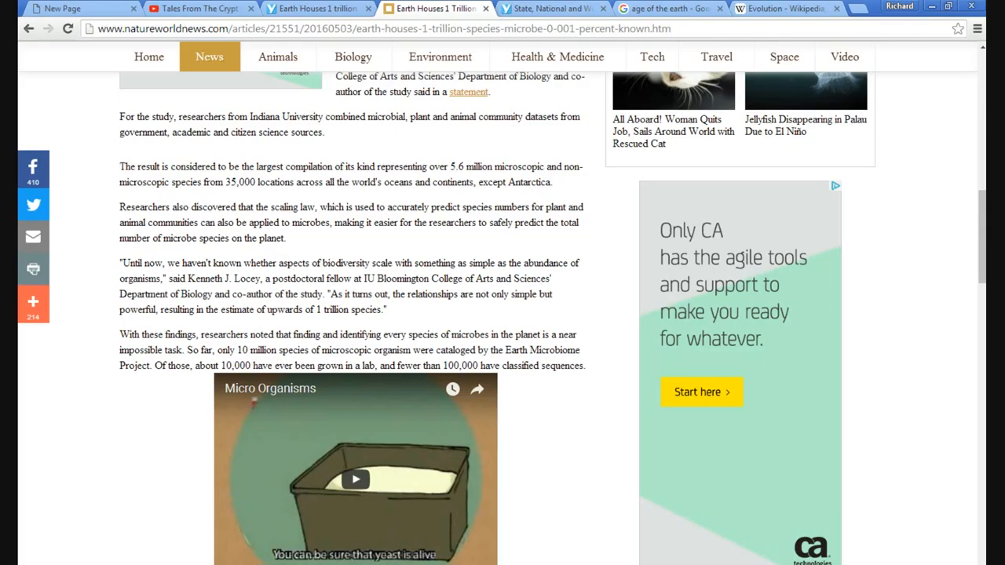
pyautogui.scroll(-3)
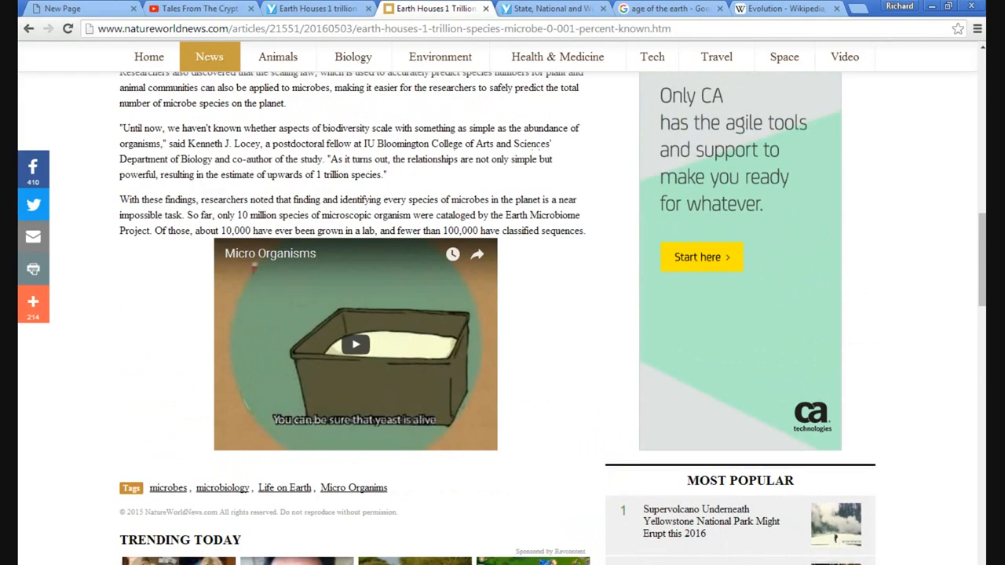
# Return to the top of the article and switch to the 'Evolution - Wikipedia' tab.
pyautogui.scroll(3)
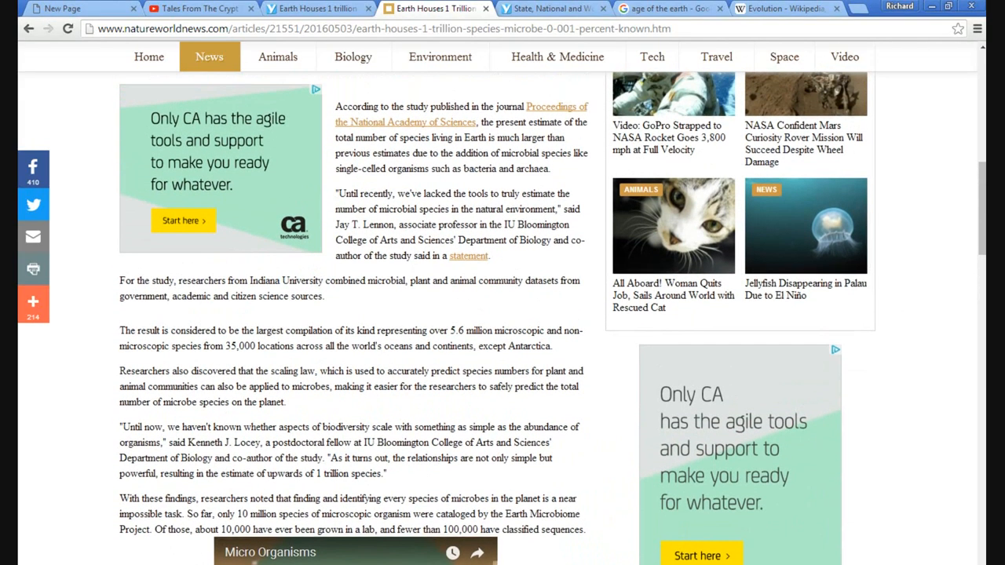
pyautogui.scroll(3)
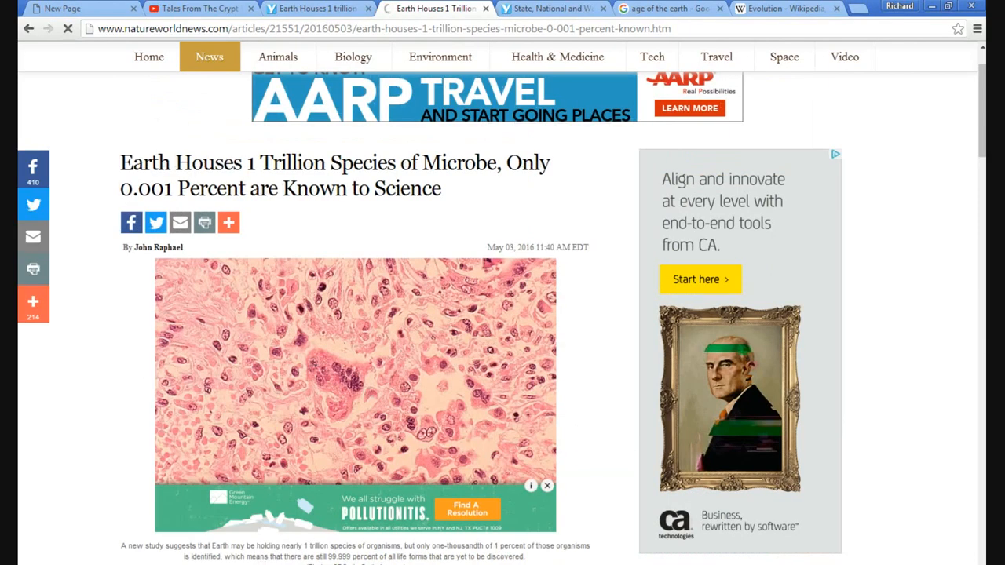
pyautogui.scroll(3)
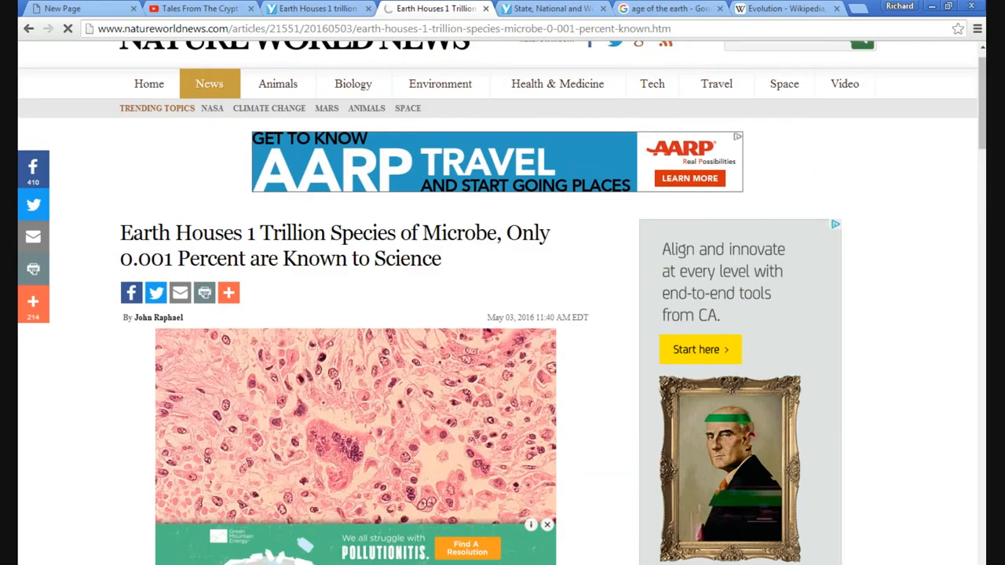
pyautogui.scroll(-3)
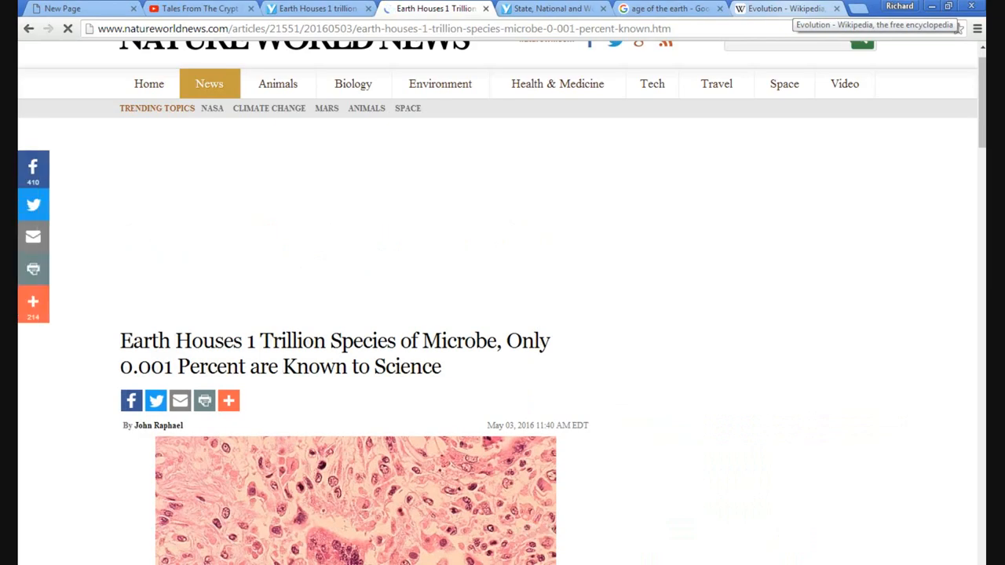
pyautogui.click(788, 10)
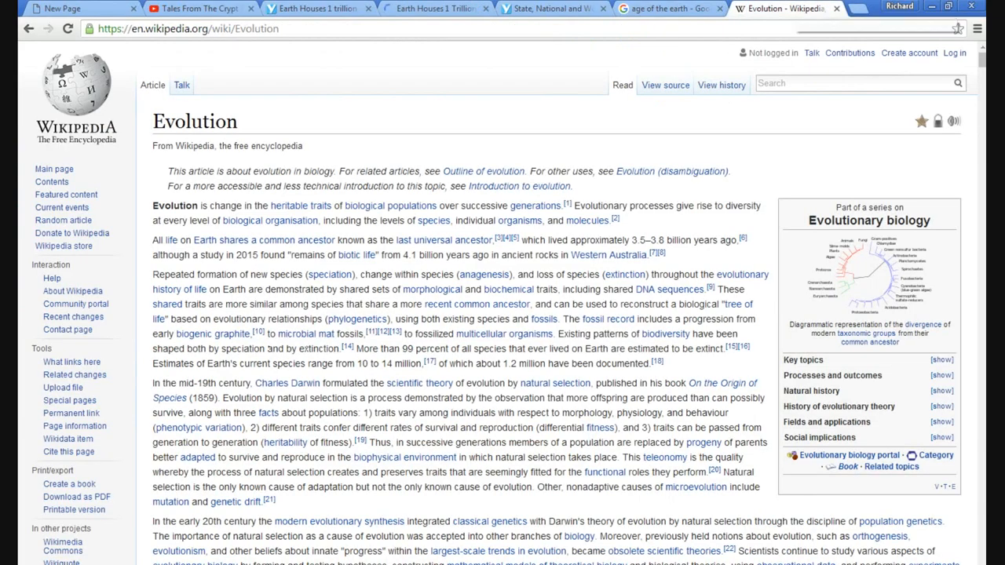